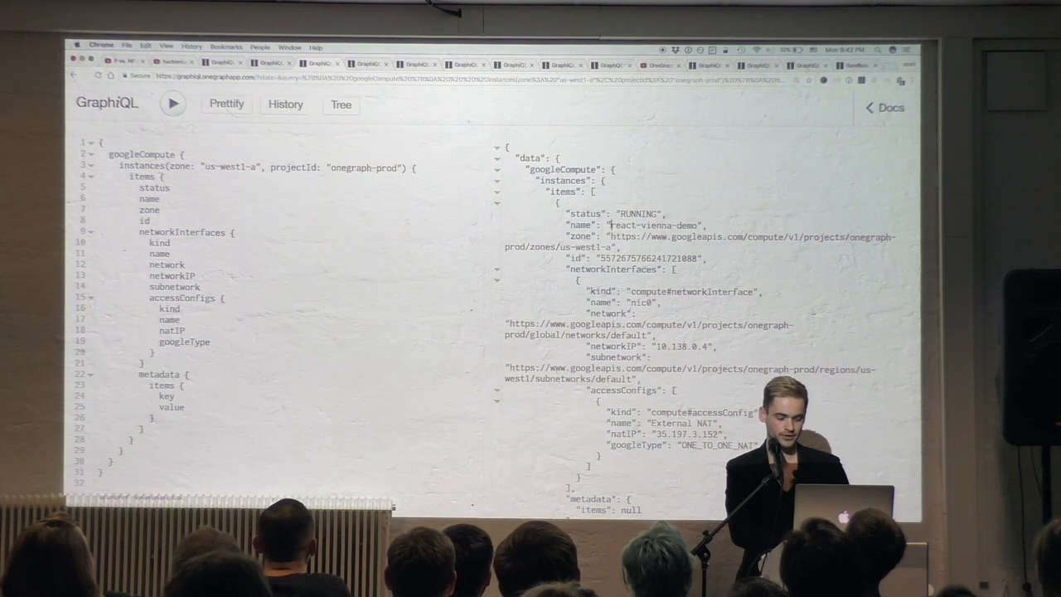
- Write the deleteInstance mutation for "react-vienna-demo" in zone "us-west1-a" and run it
double_click(655, 225)
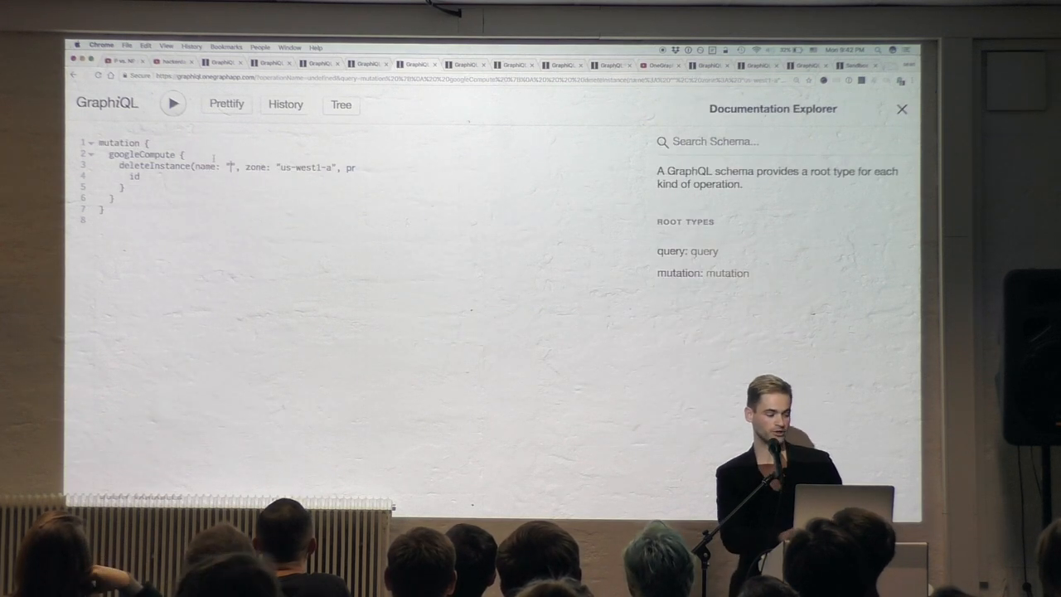
text(react-vienna-demo)
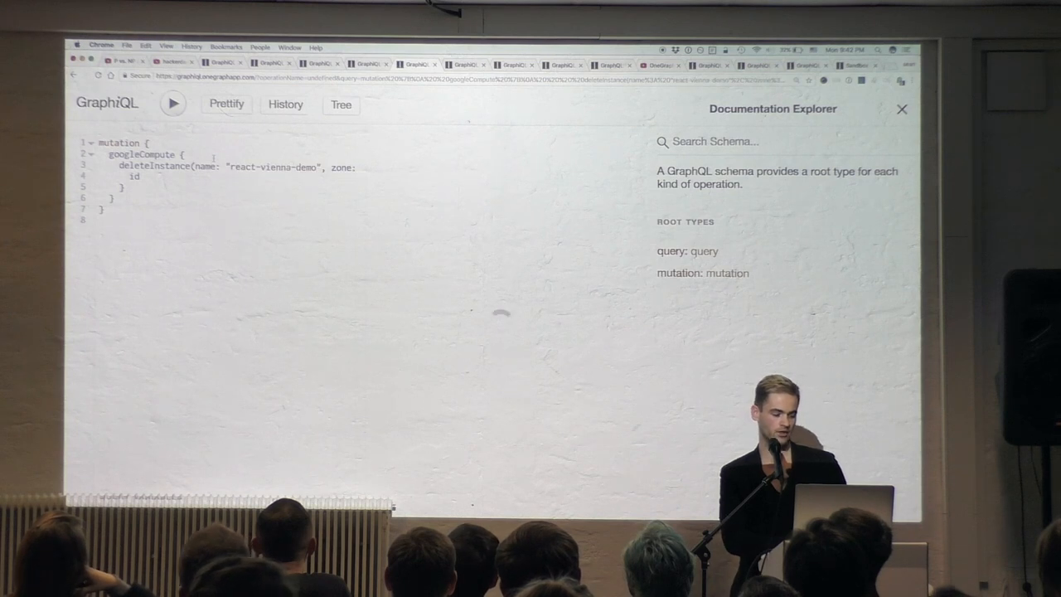
click(172, 103)
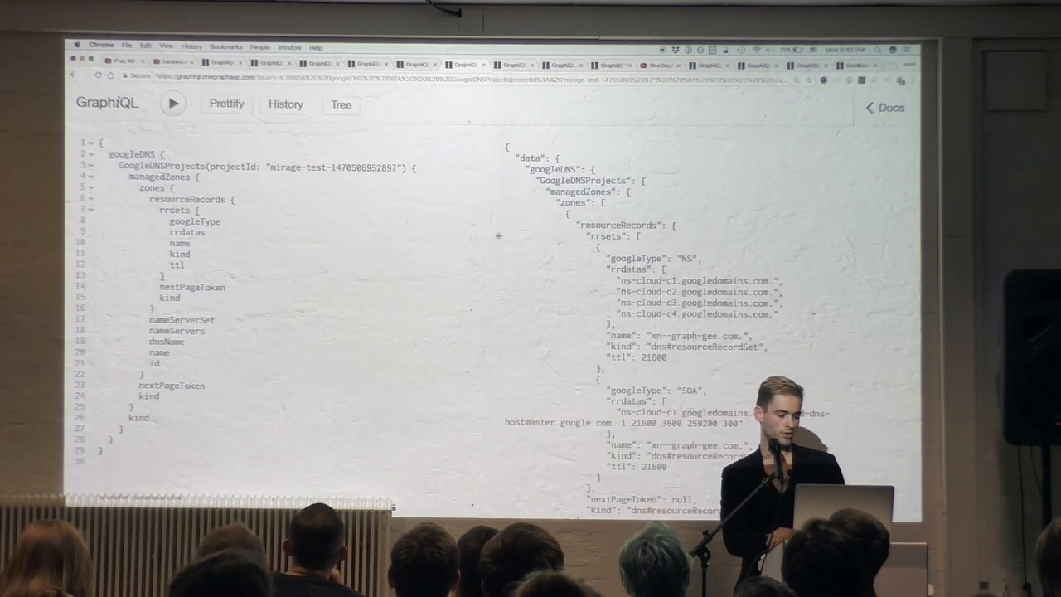
- Scroll the DNS results to inspect the managed zones' name servers and NS/SOA records
scroll(down, 3)
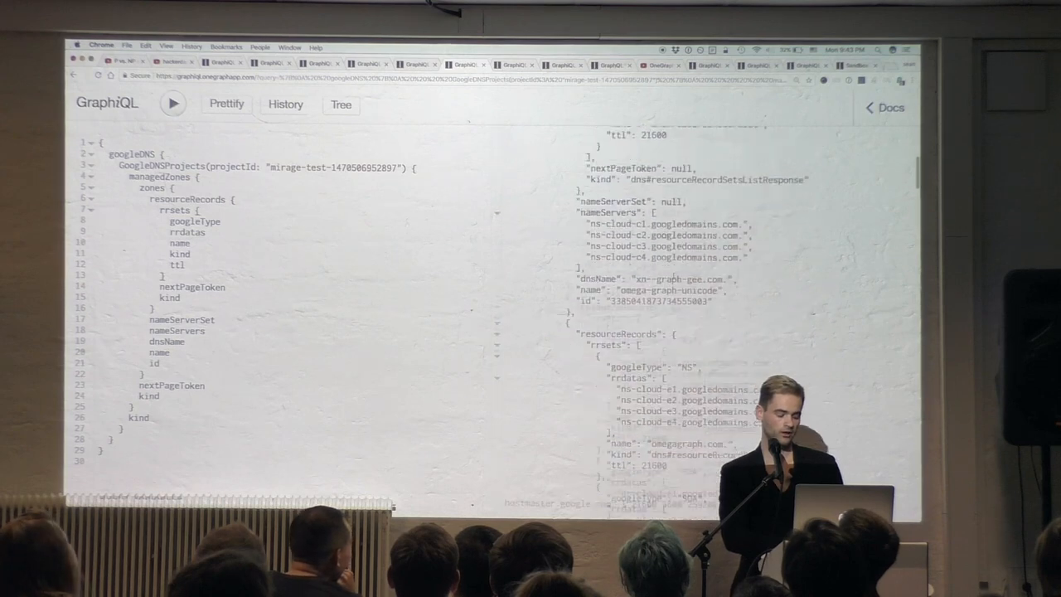
scroll(down, 3)
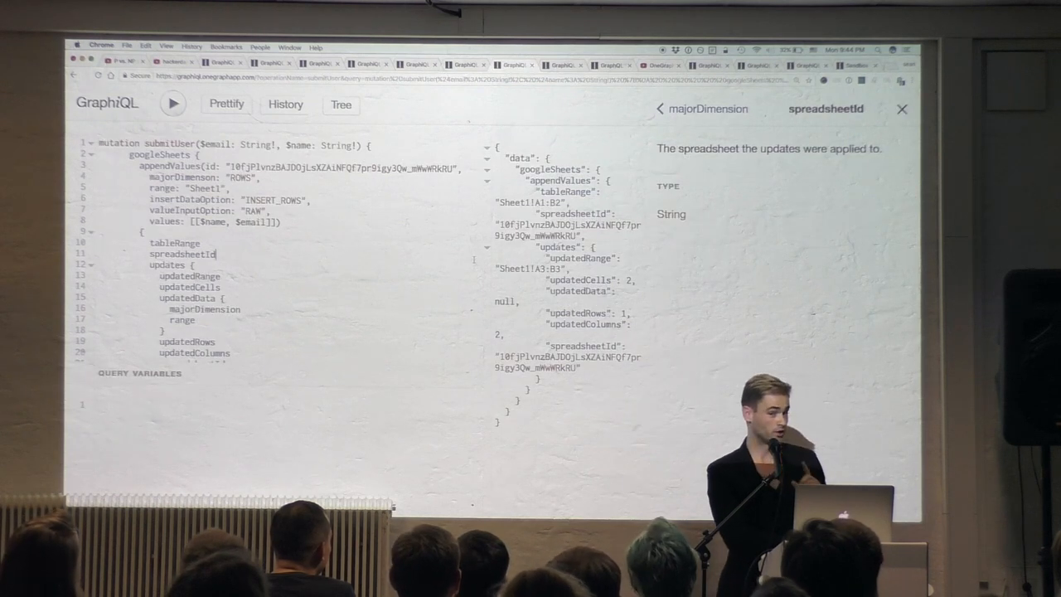
- Open a fresh GraphiQL page with an empty editor and service sign-in options
click(901, 109)
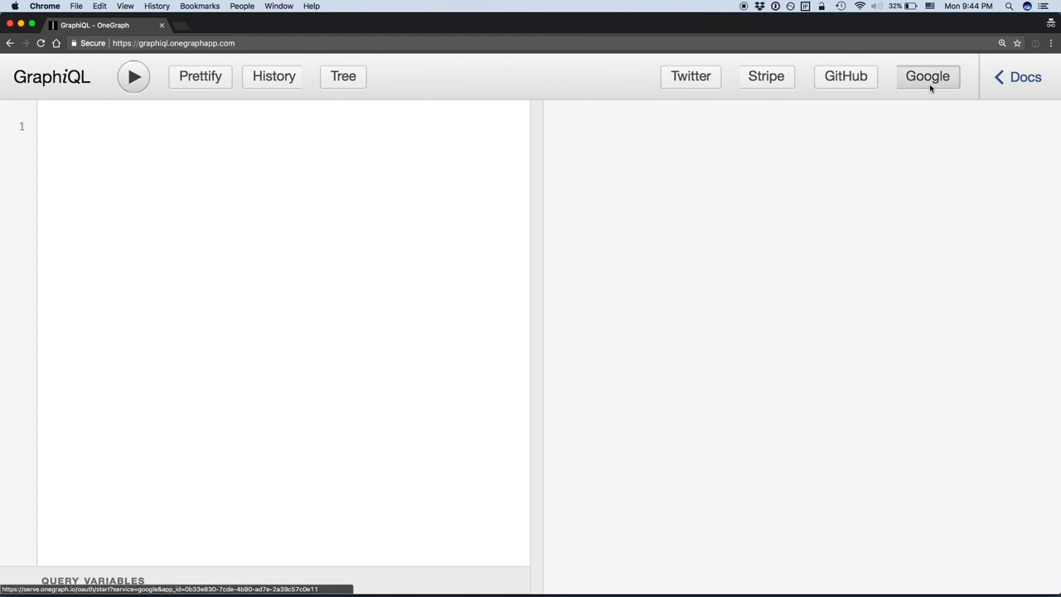
click(927, 76)
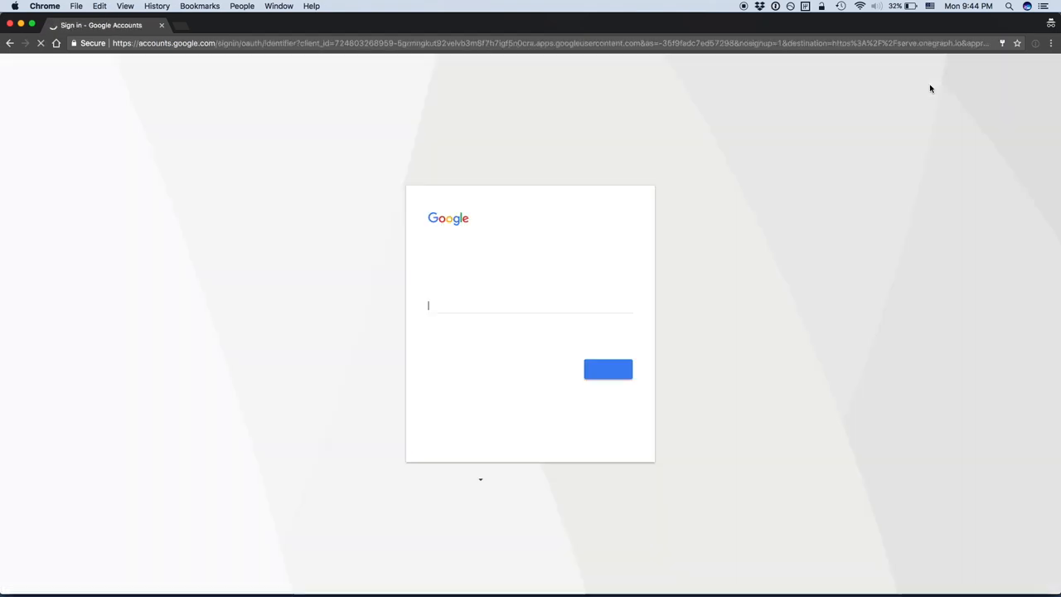
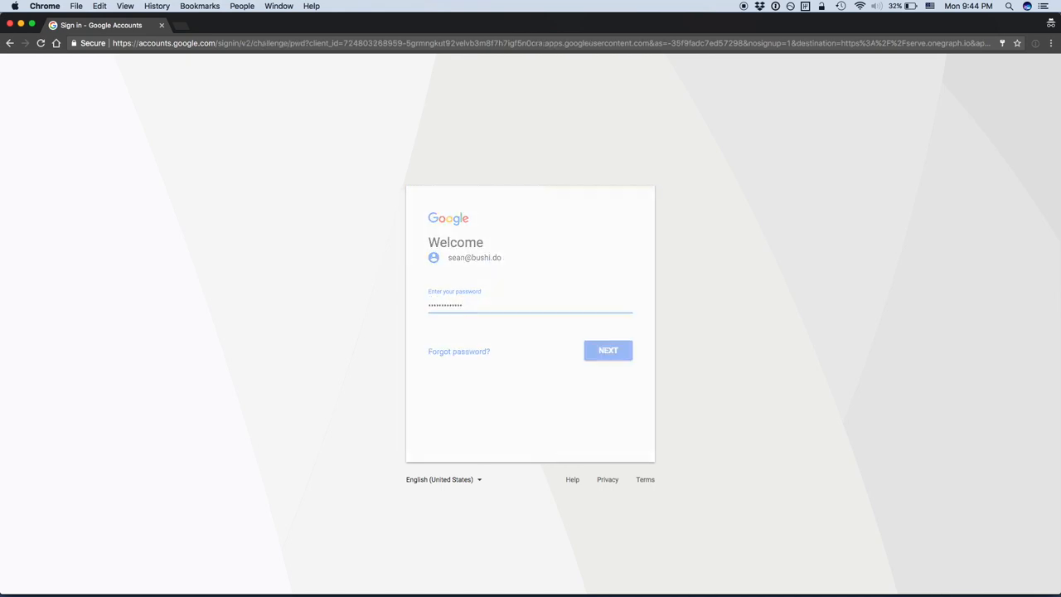
click(607, 349)
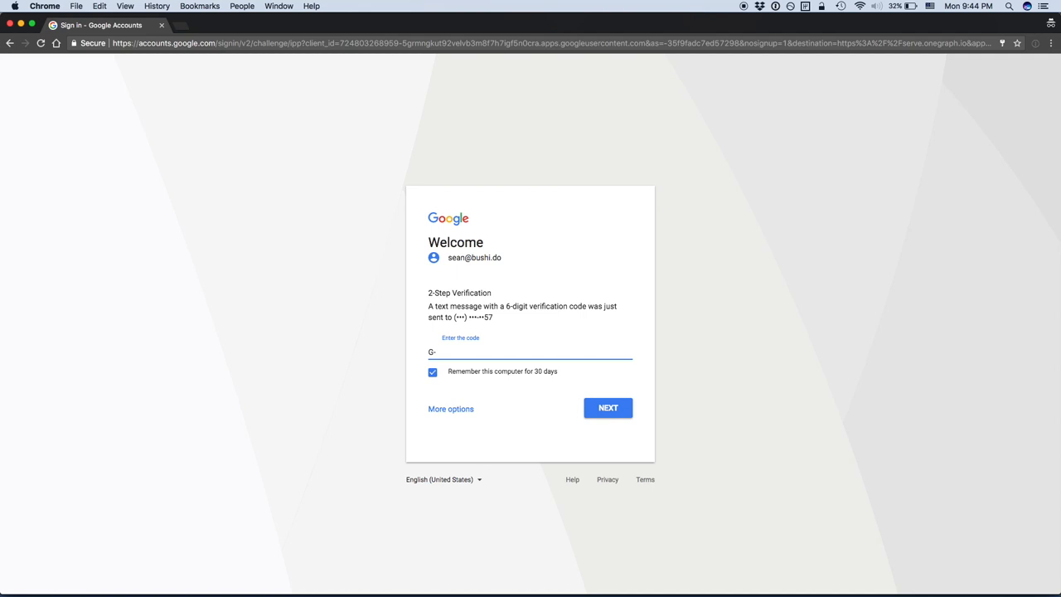